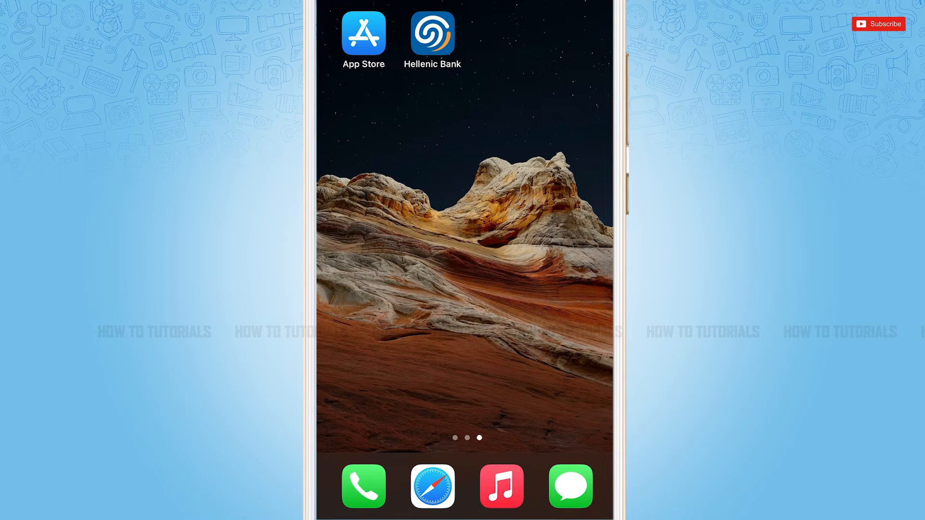
Launch the Hellenic Bank app from the home screen to reach its welcome screen.
left_click(433, 34)
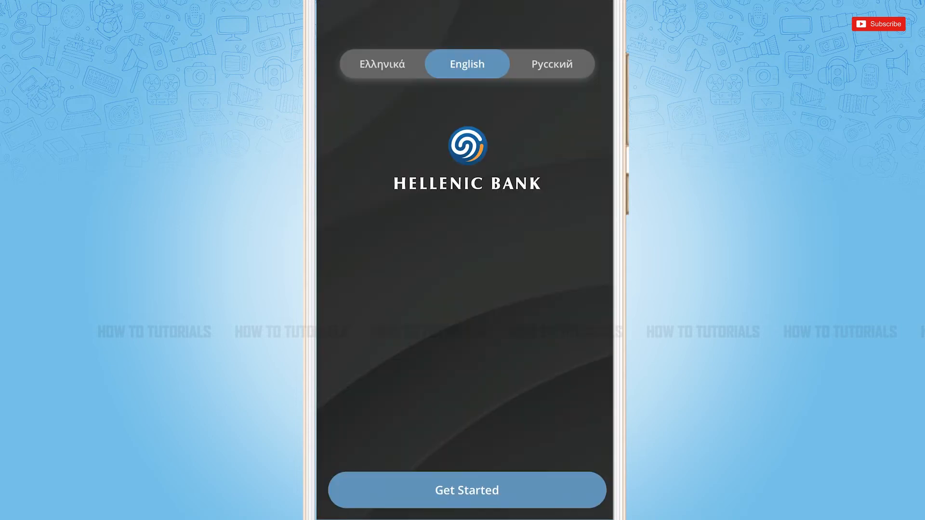
Get started, accept the Terms and Conditions toggle, and continue to the login form.
left_click(466, 490)
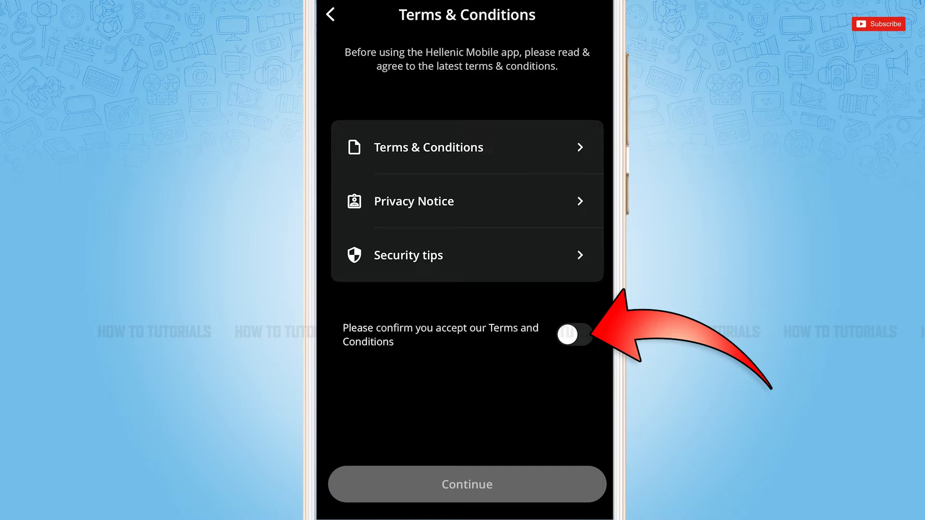
left_click(574, 334)
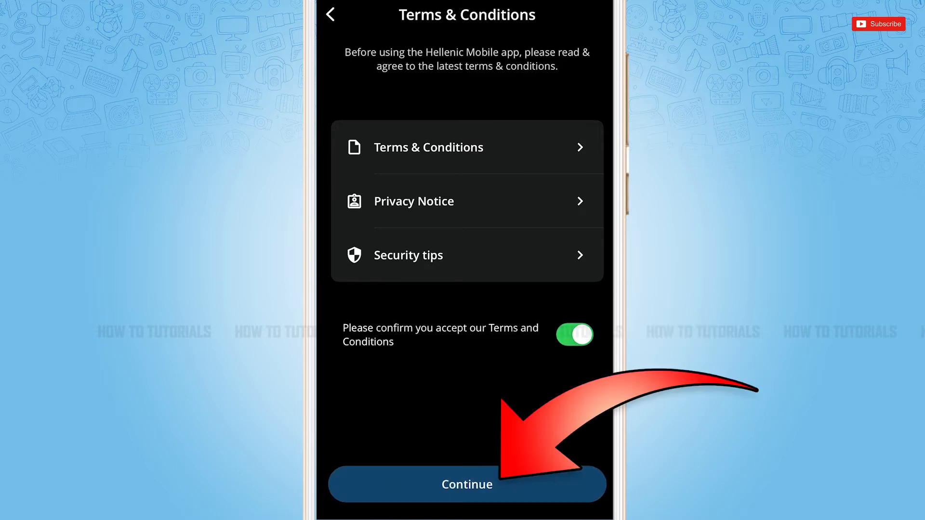
left_click(466, 484)
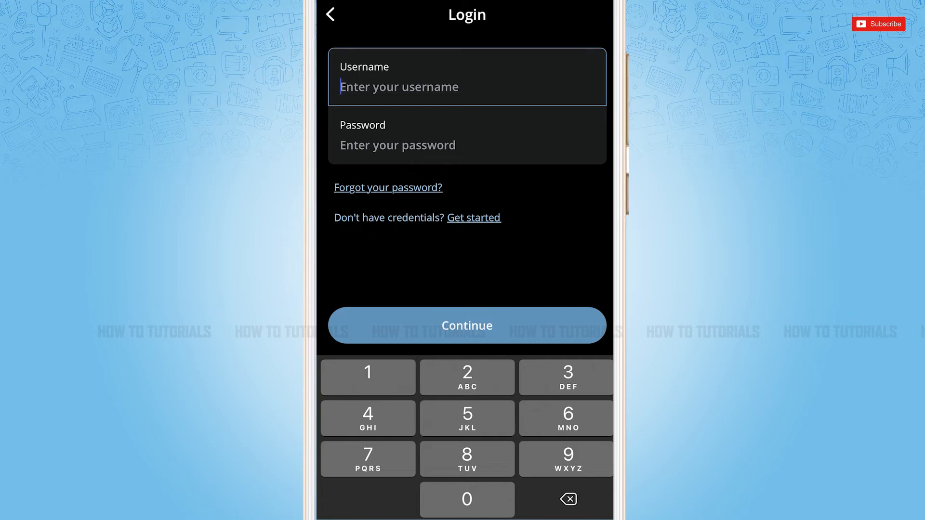
type("545454534")
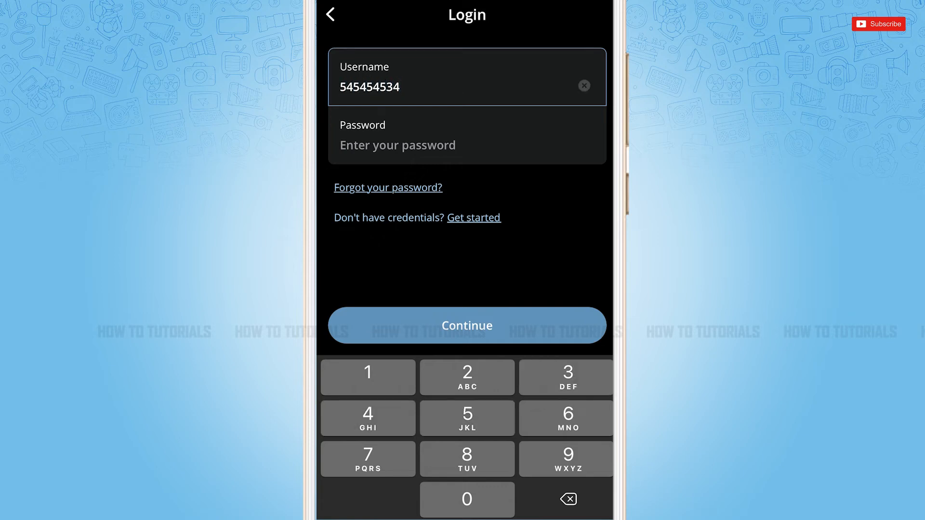
left_click(466, 145)
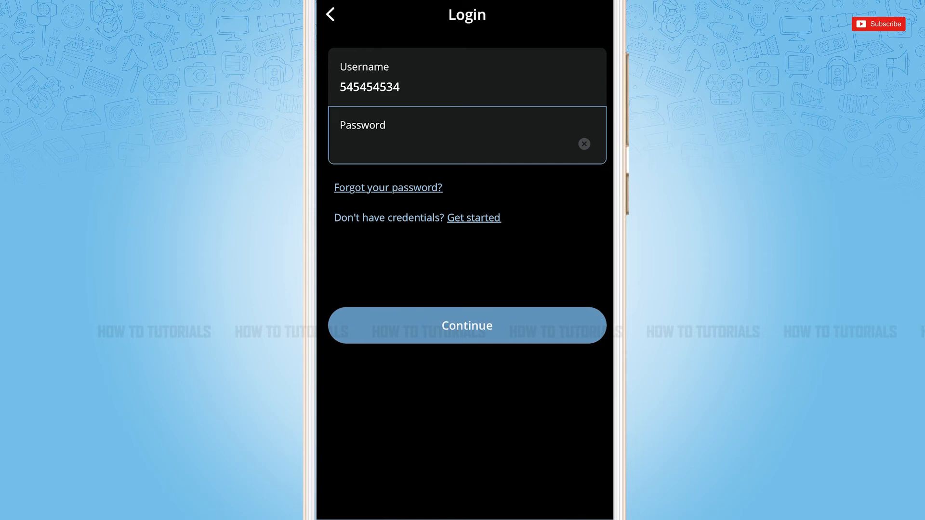